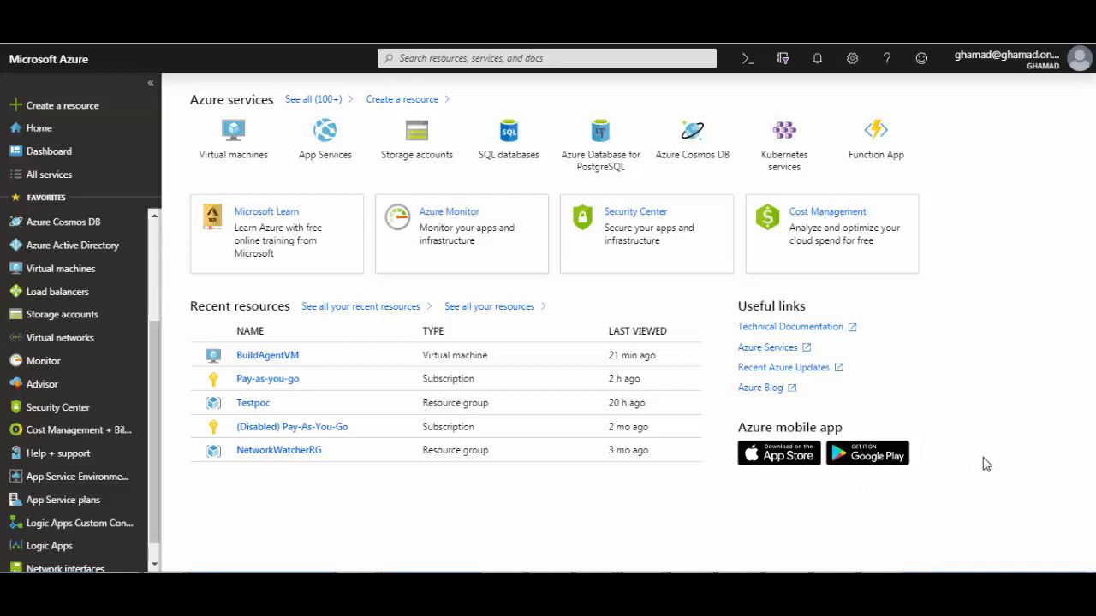
mouse_move(60, 267)
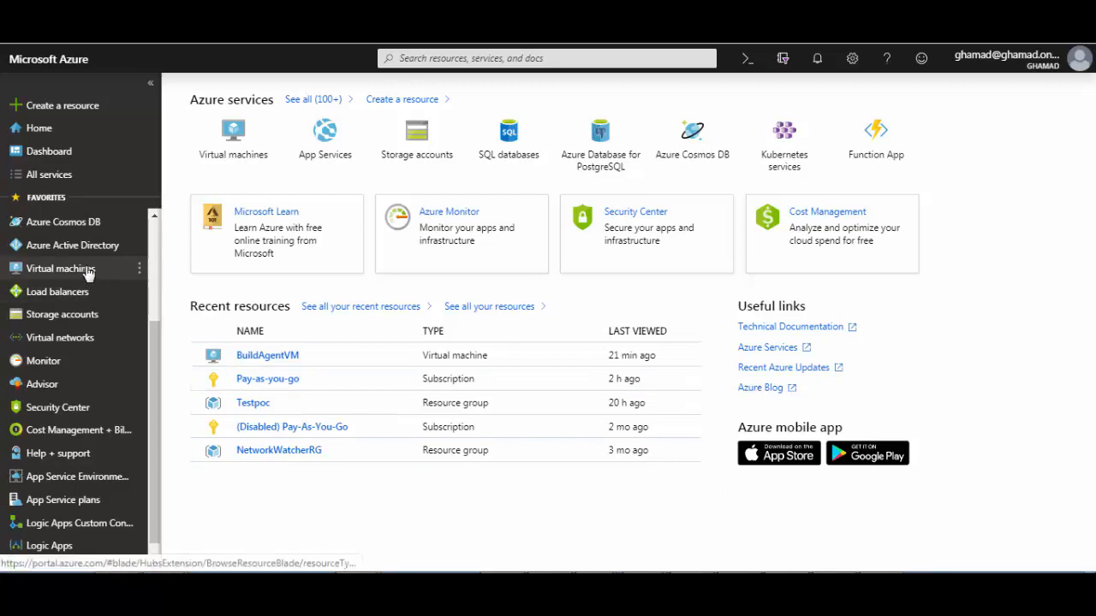
- Go to Virtual machines in the Azure portal and select BuildAgentVM
click(60, 267)
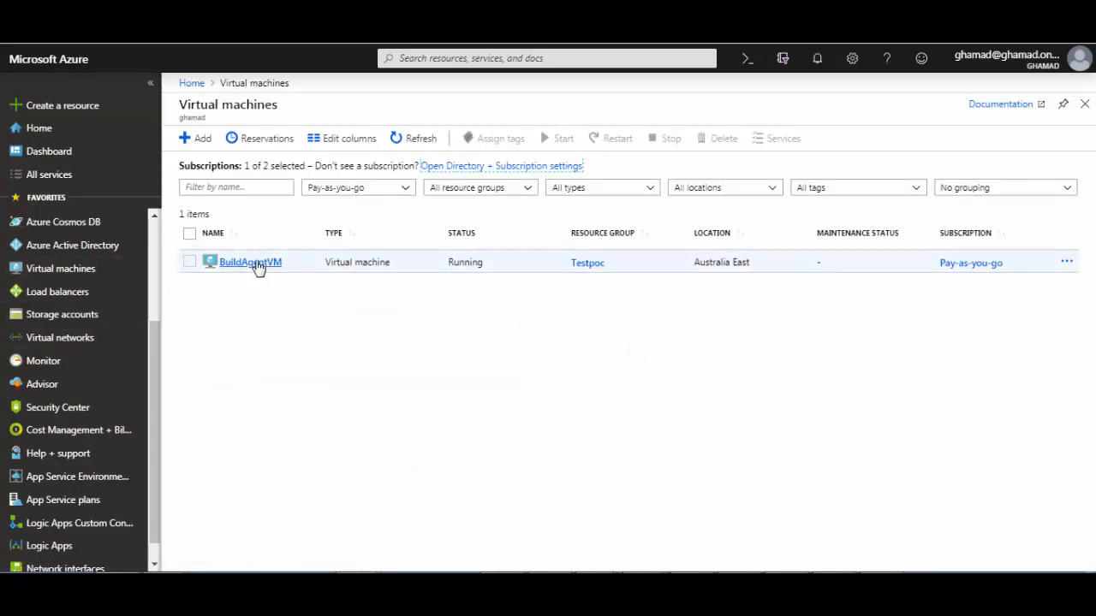
click(250, 262)
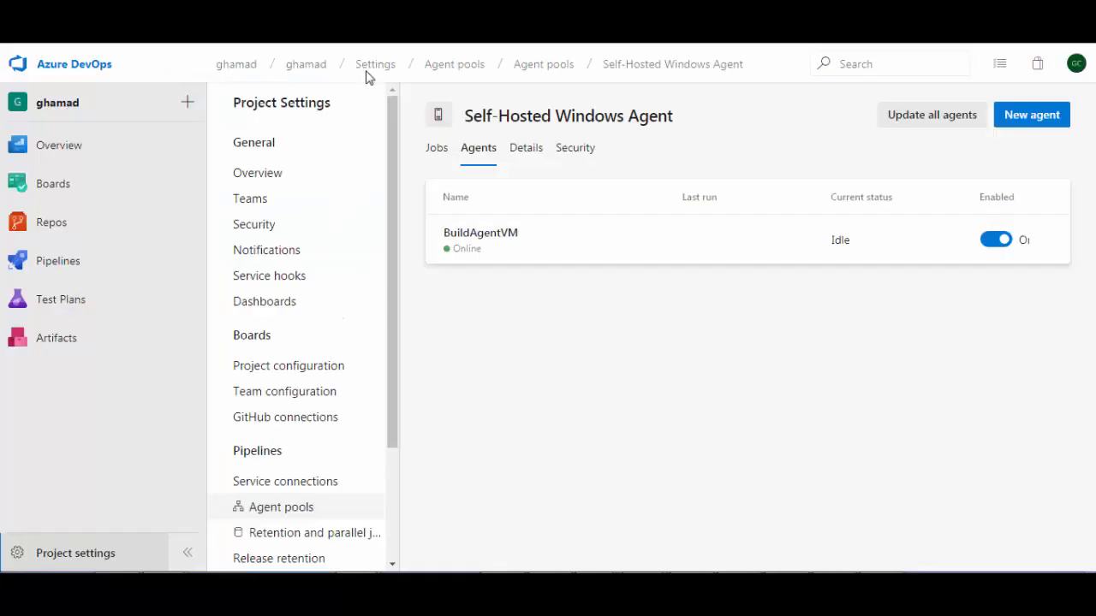
mouse_move(524, 273)
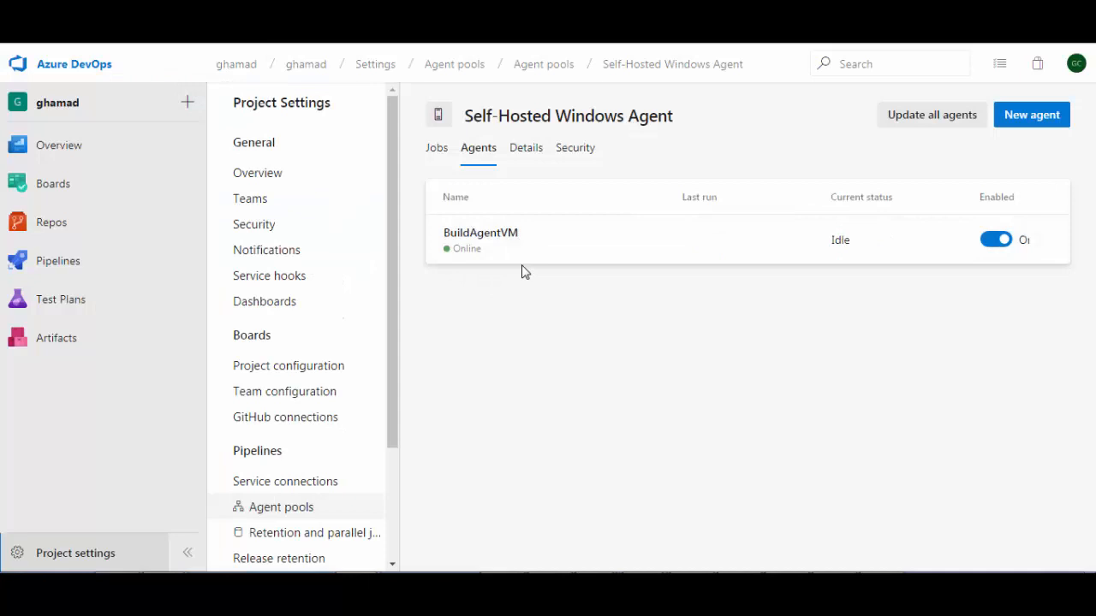
mouse_move(738, 416)
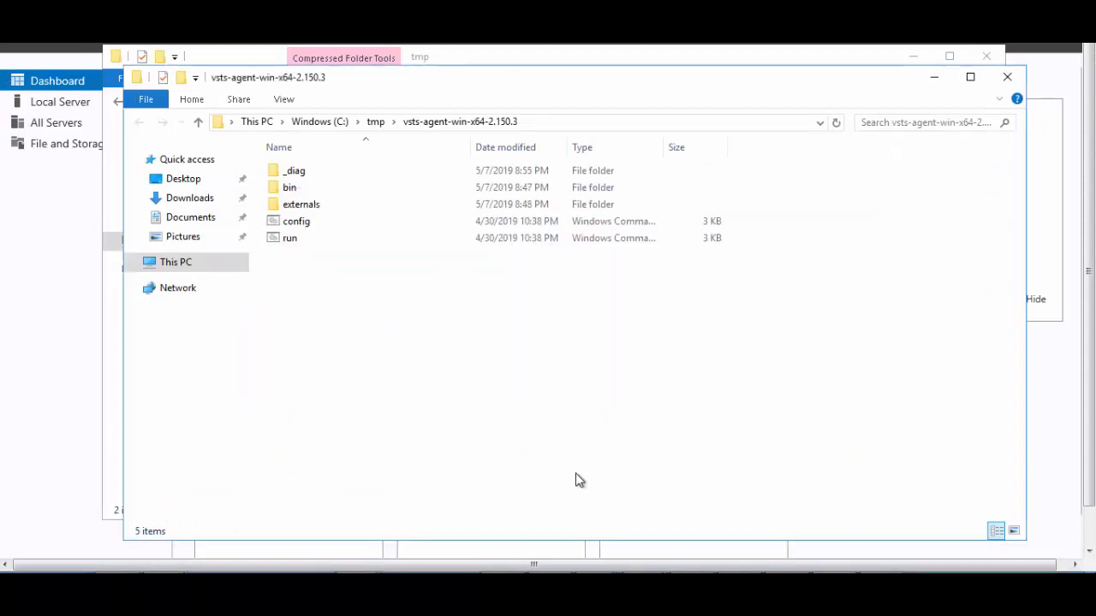
- Launch 'control userpasswords2' from Run to reach the User Accounts window
text(run)
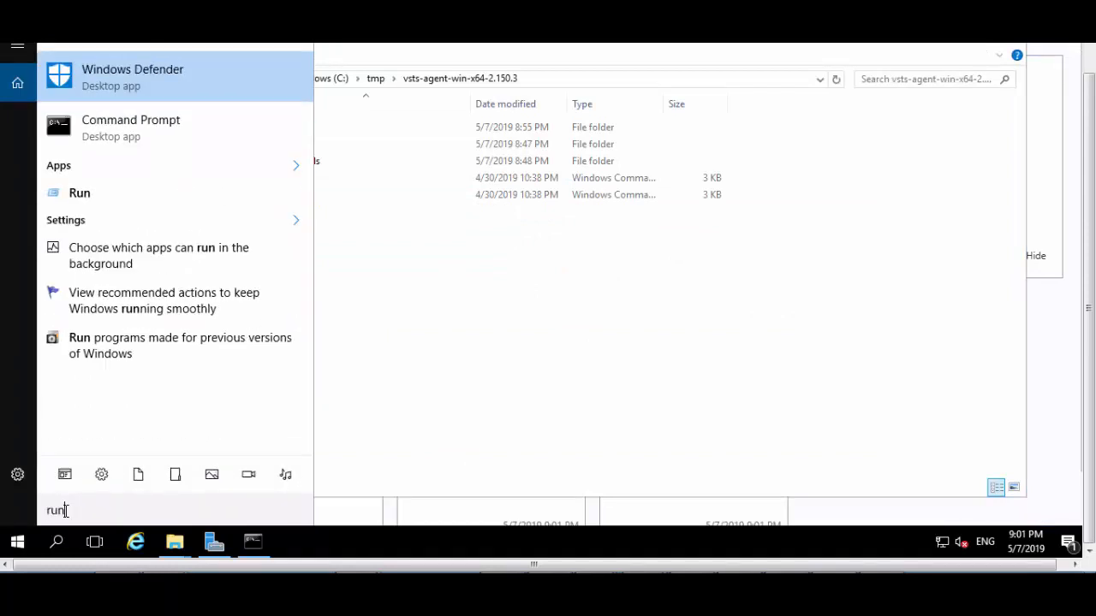
click(79, 192)
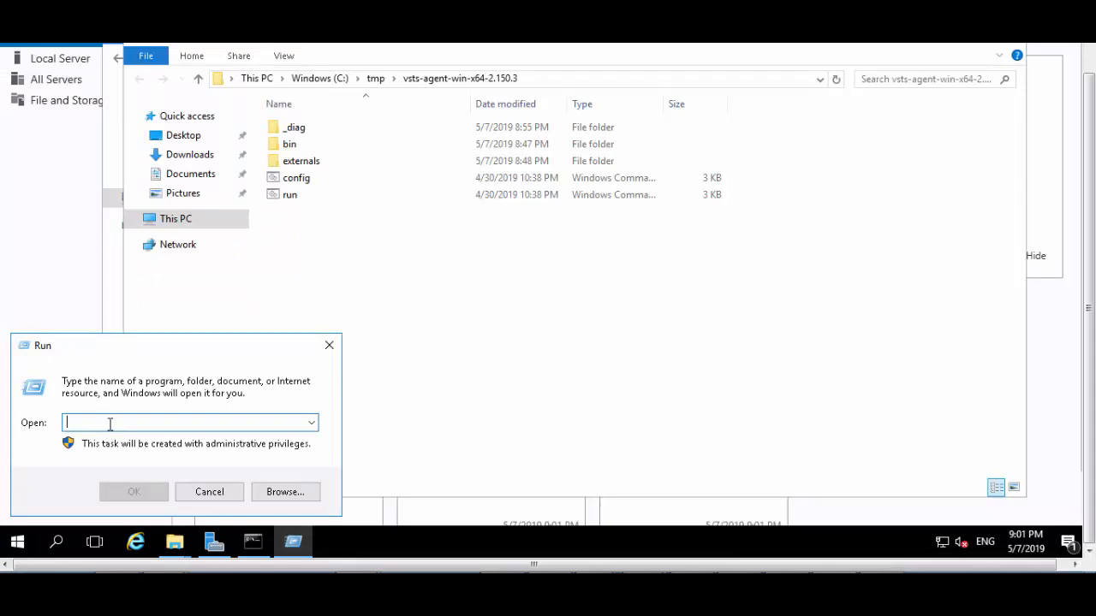
text(co)
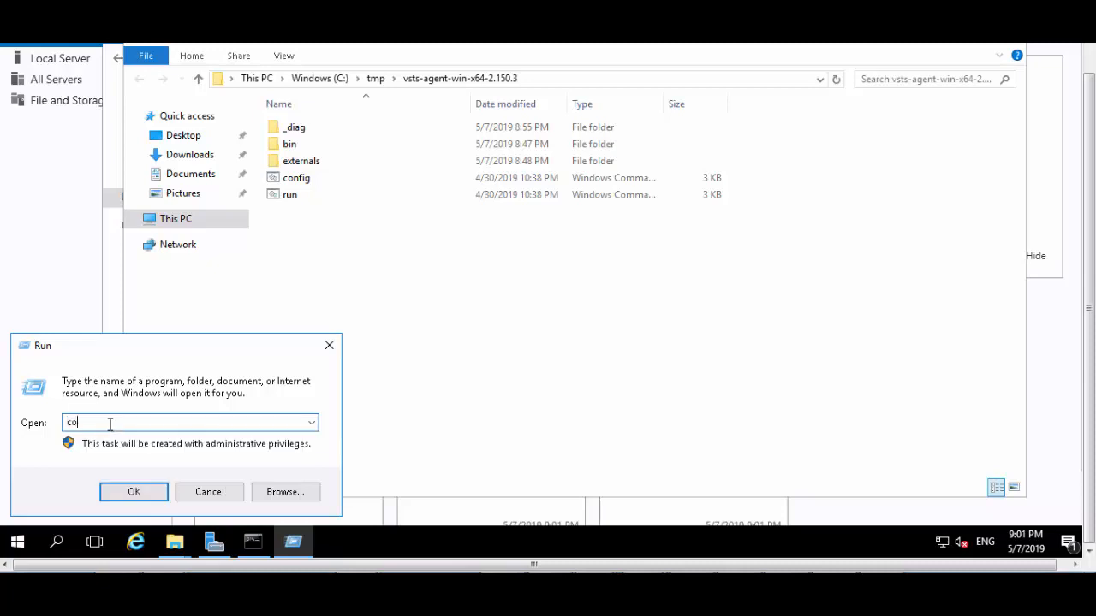
text(ntrol)
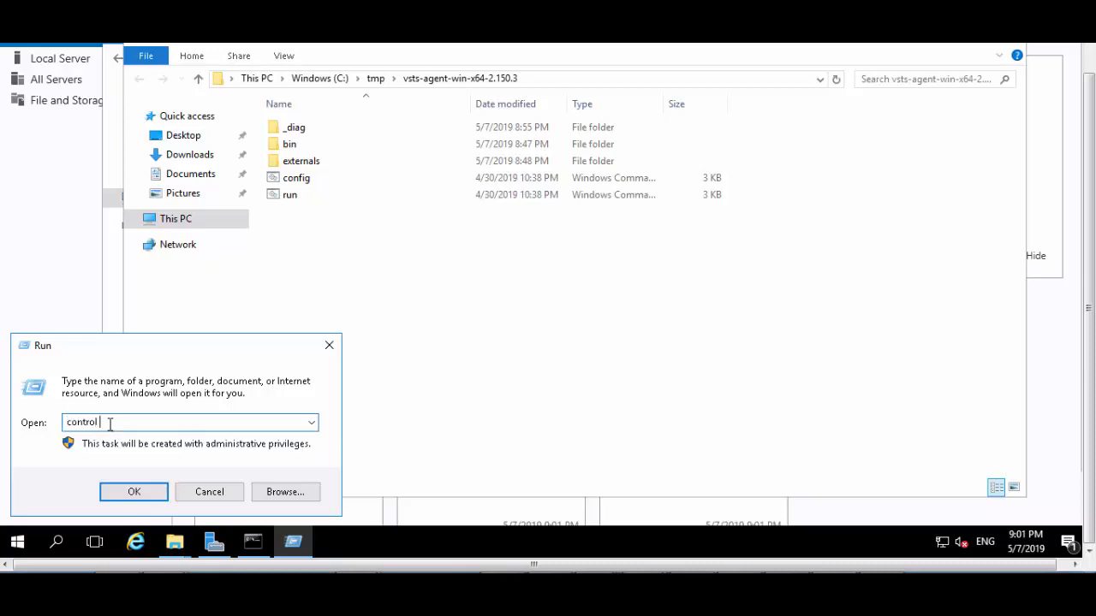
text(userpasswords2)
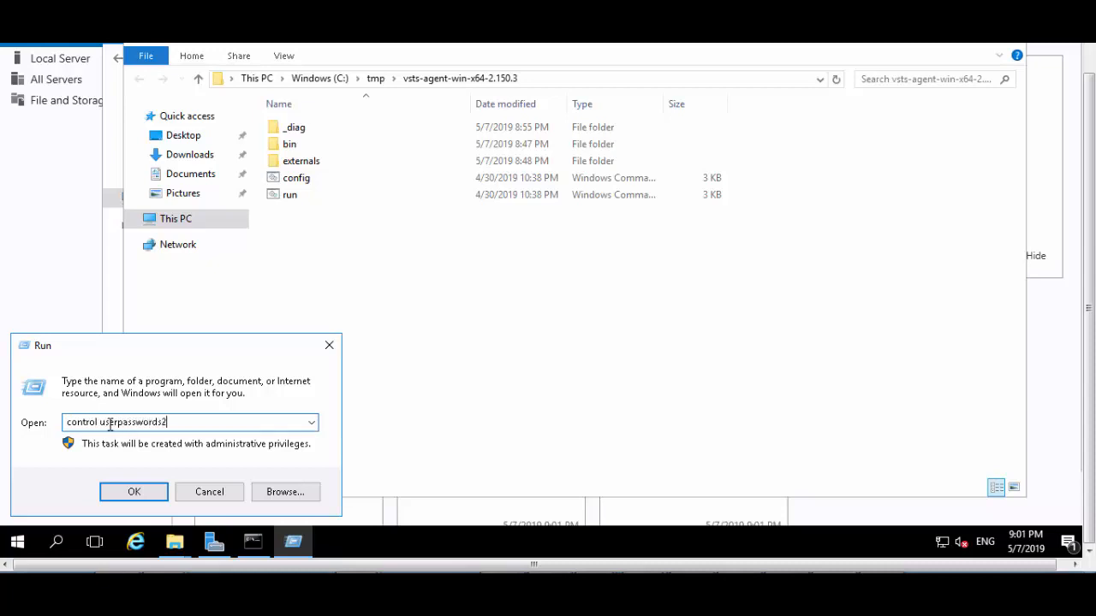
click(133, 491)
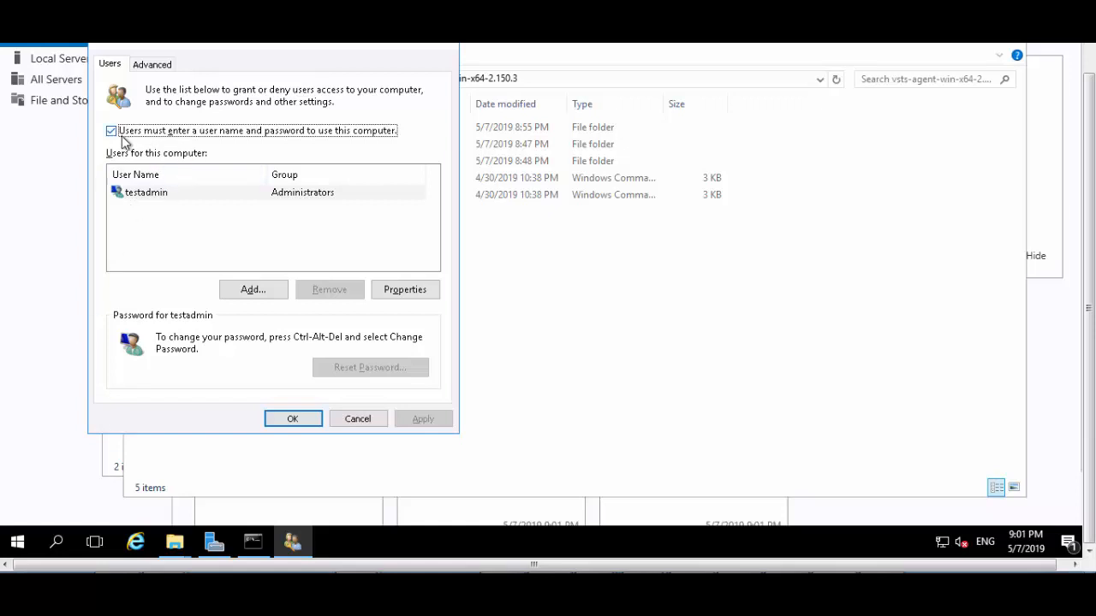
mouse_move(332, 144)
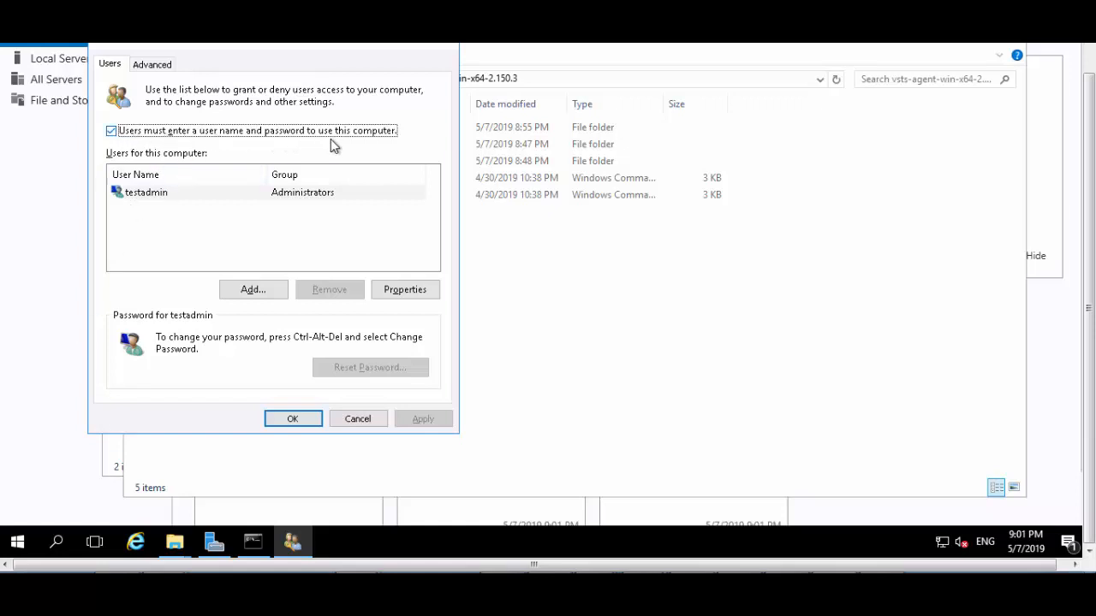
- Turn off 'Users must enter a user name and password' and apply the change
click(110, 130)
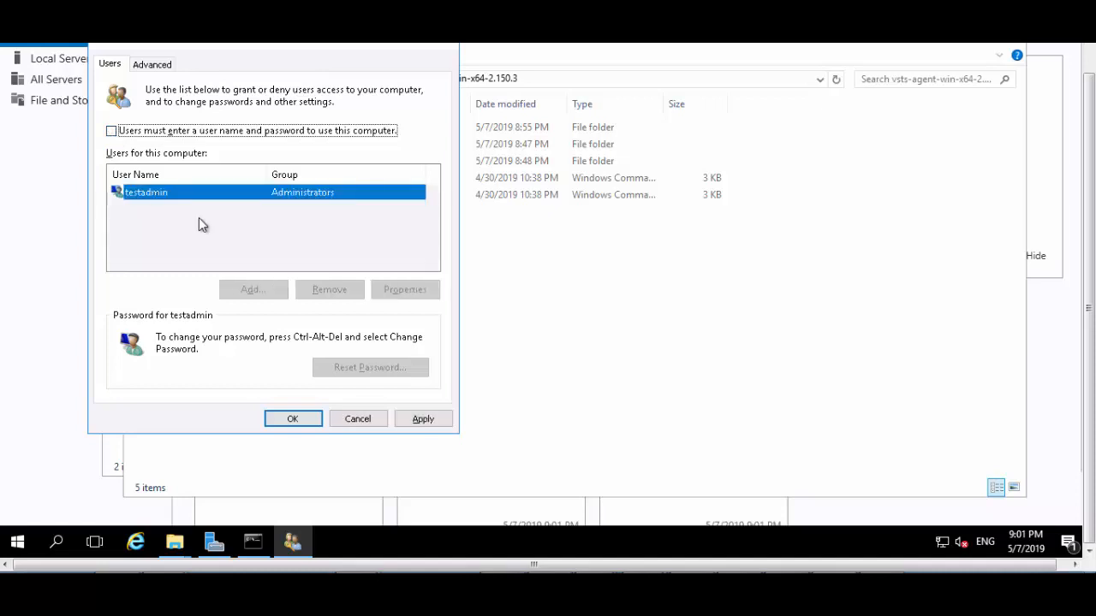
mouse_move(260, 203)
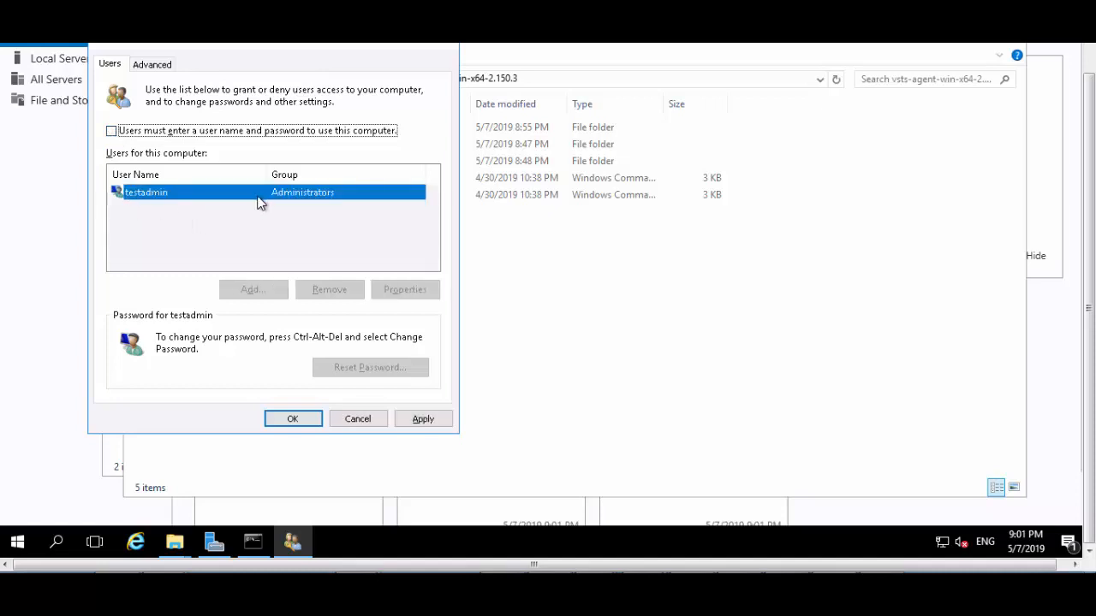
mouse_move(373, 312)
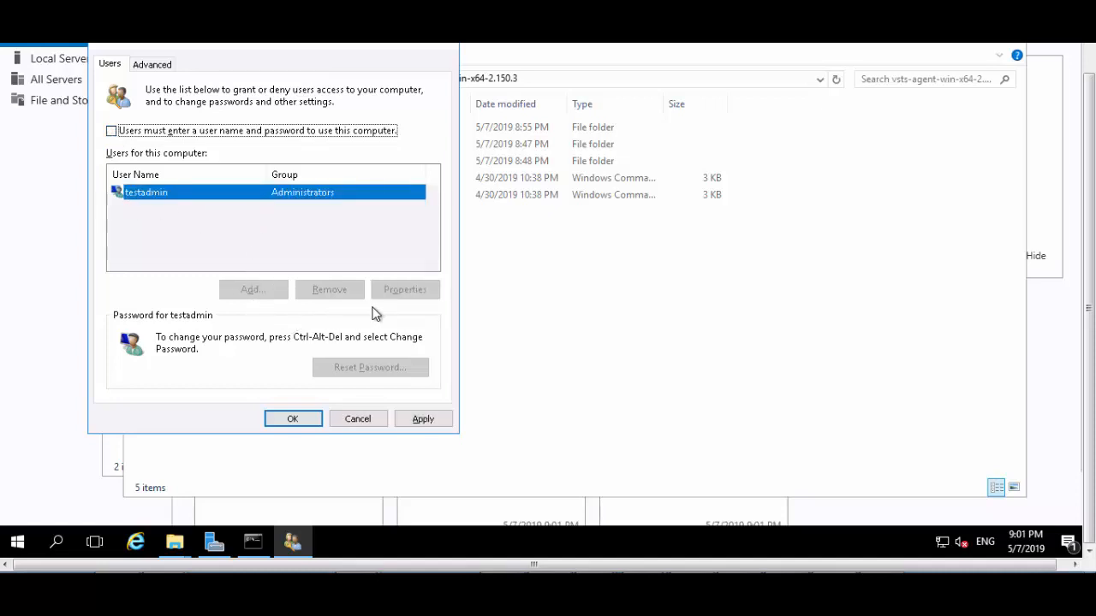
click(423, 417)
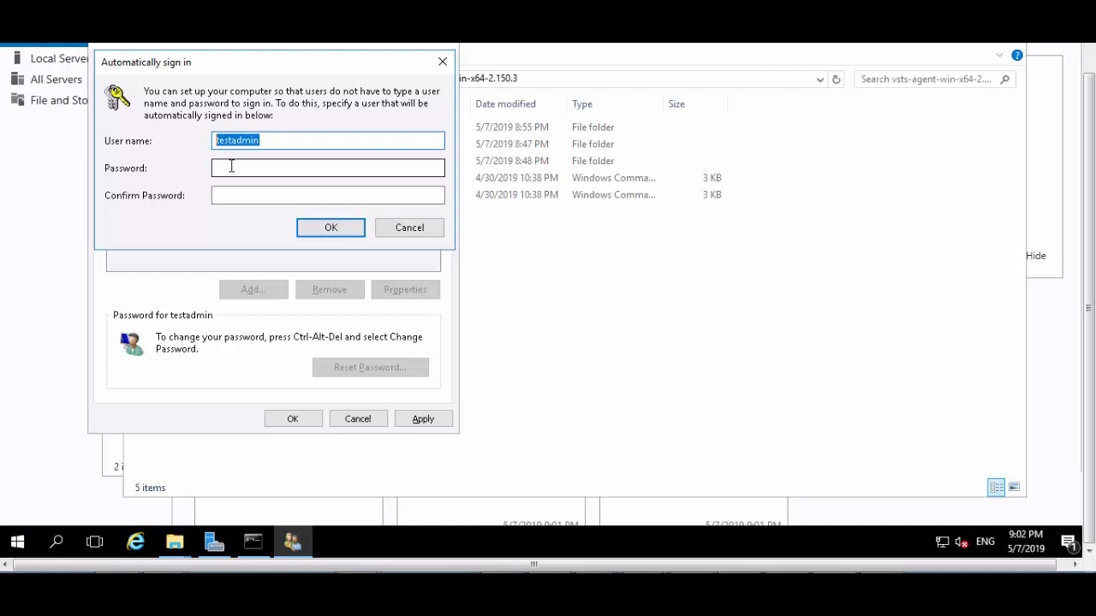
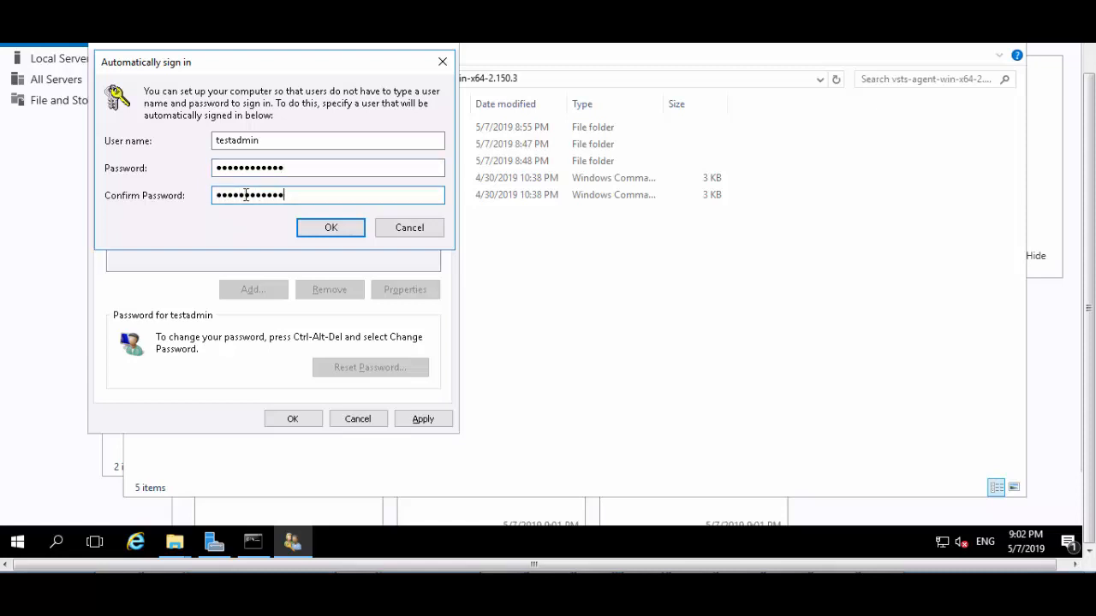
- Enter and confirm the textadmin password to save automatic sign-in
click(331, 226)
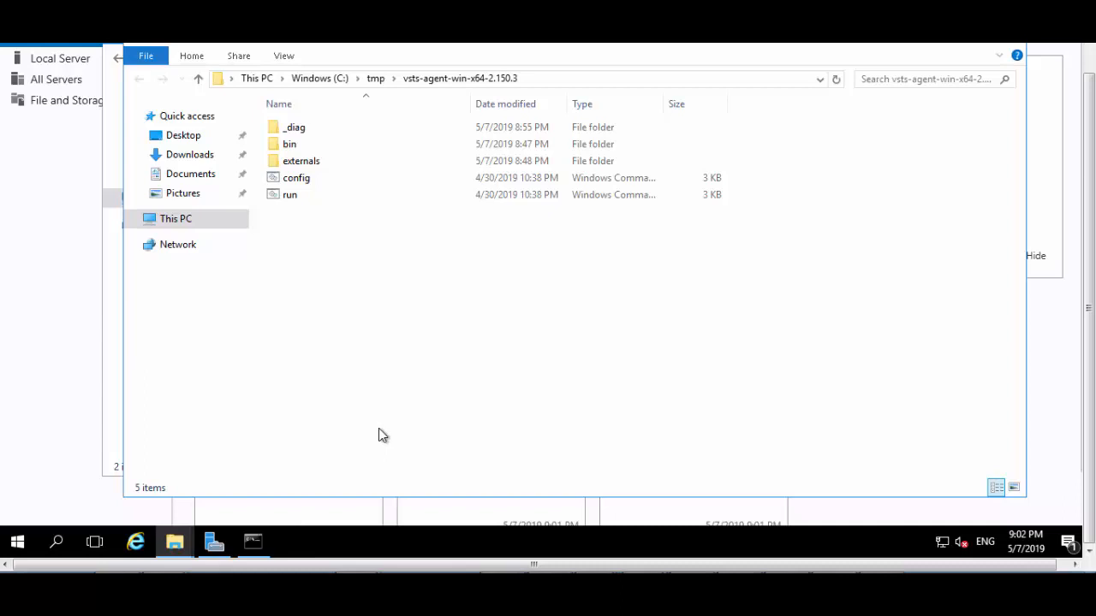
mouse_move(394, 428)
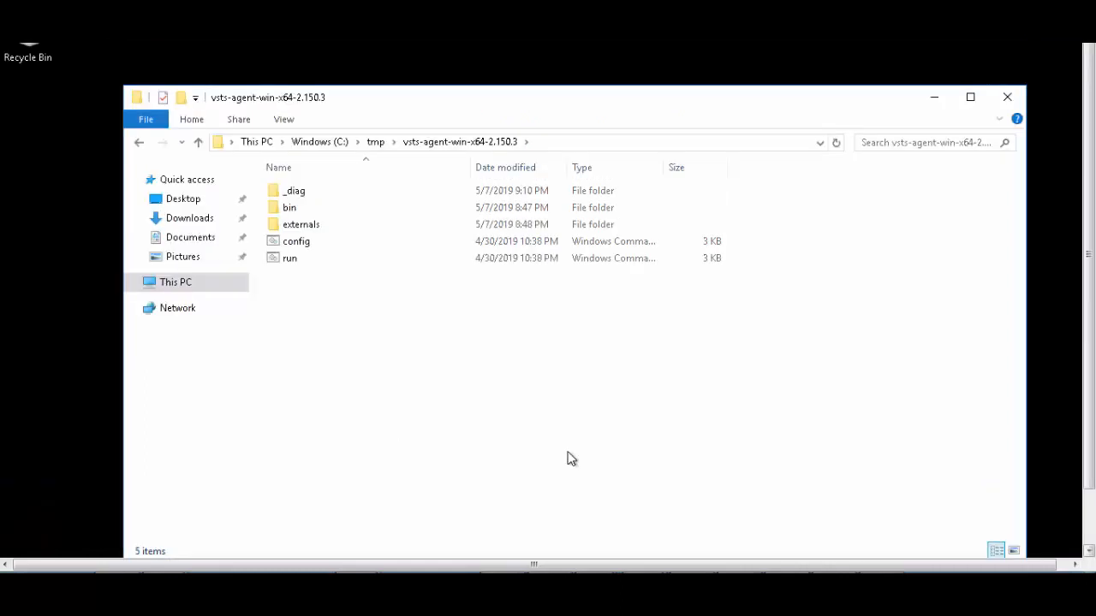
- Create a desktop shortcut to the agent run script named 'Start Build Agent'
click(291, 257)
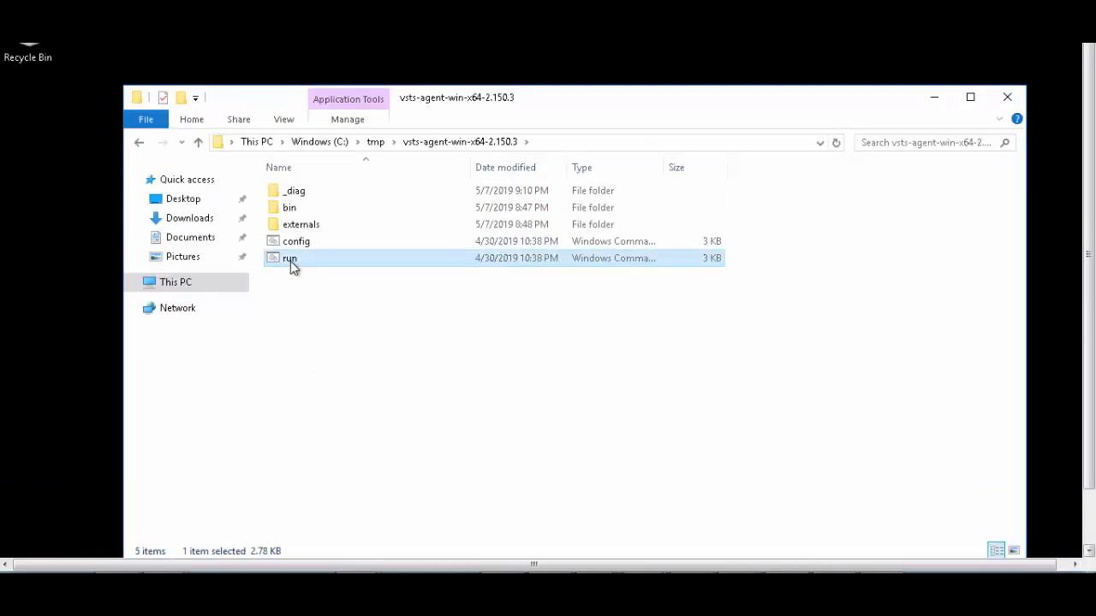
right_click(291, 257)
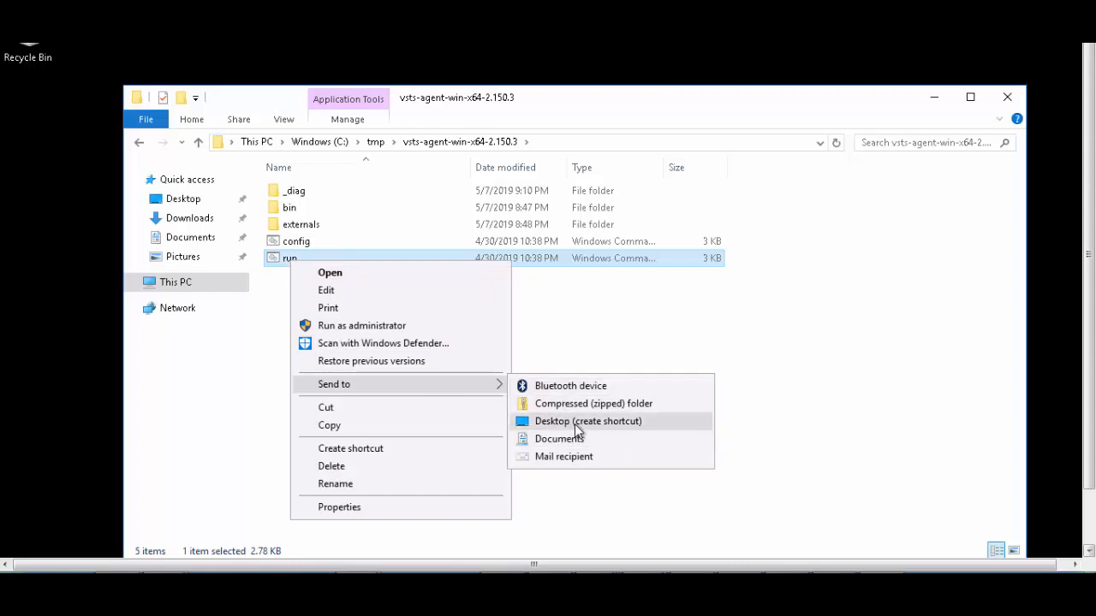
click(589, 421)
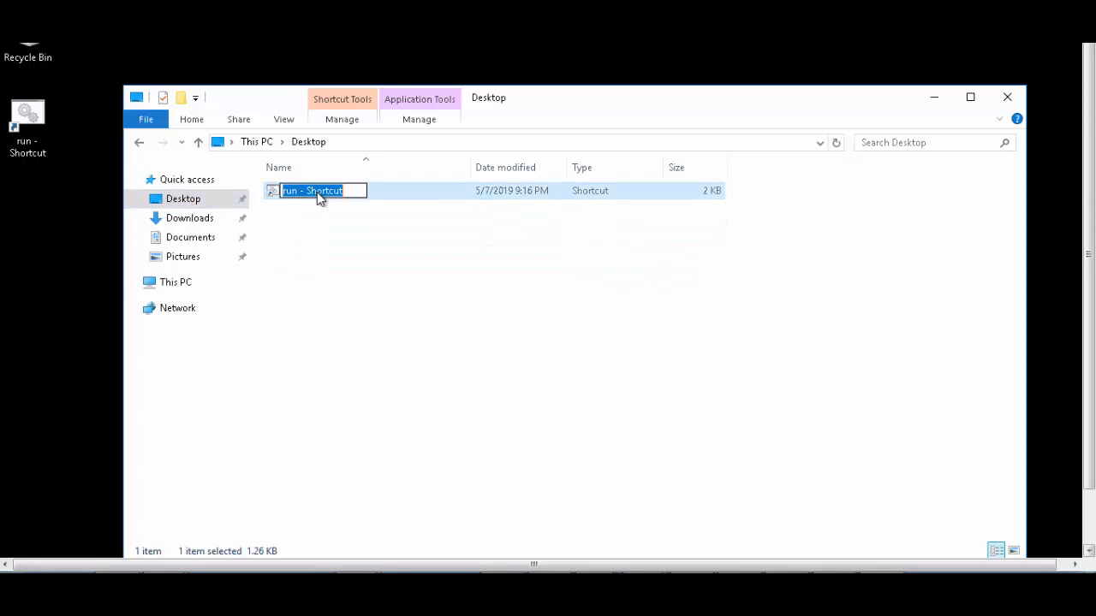
text(Start)
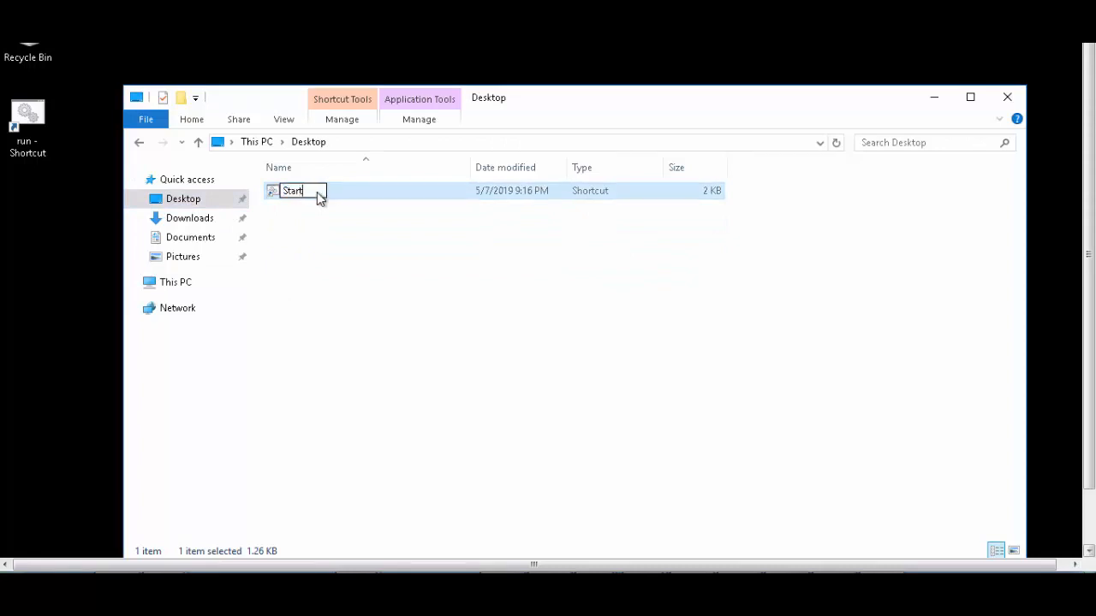
text(Bu)
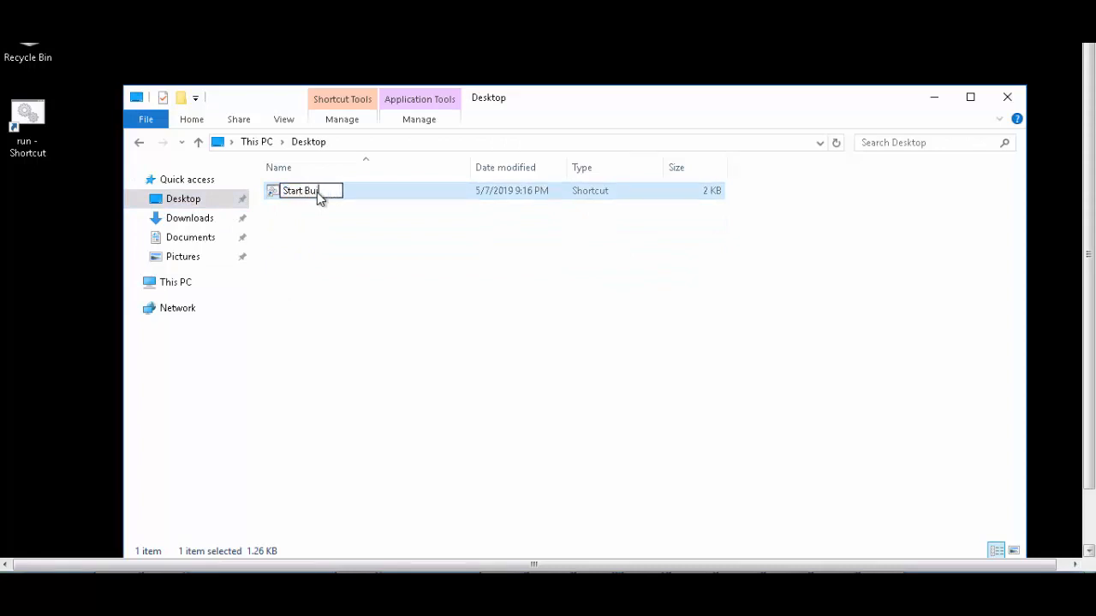
text(ild Agent)
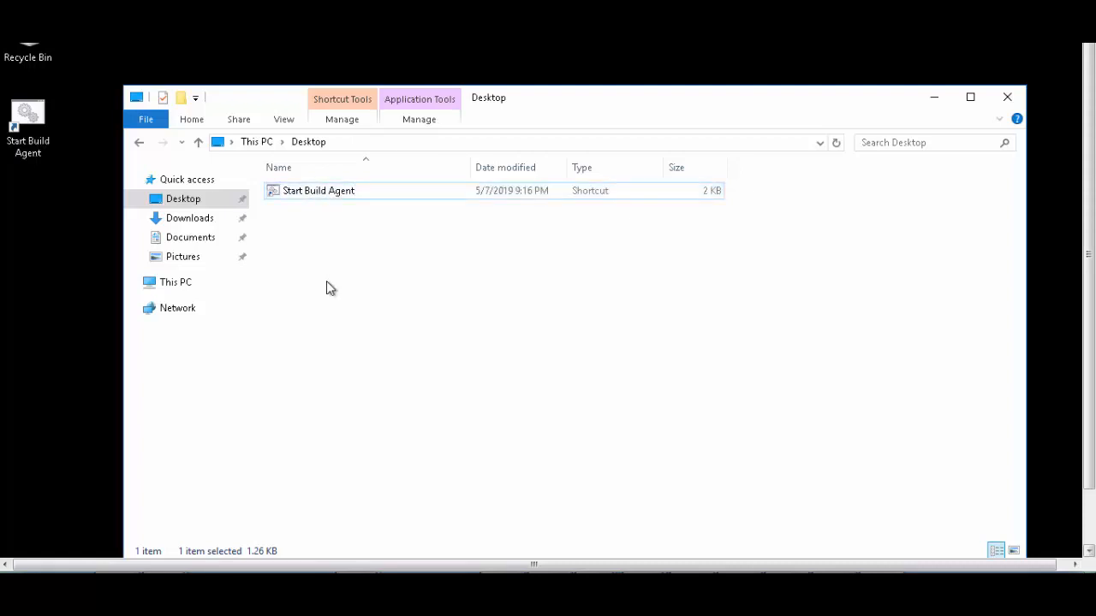
- Launch the agent from the Start Build Agent shortcut, then stop it answering Y
double_click(318, 190)
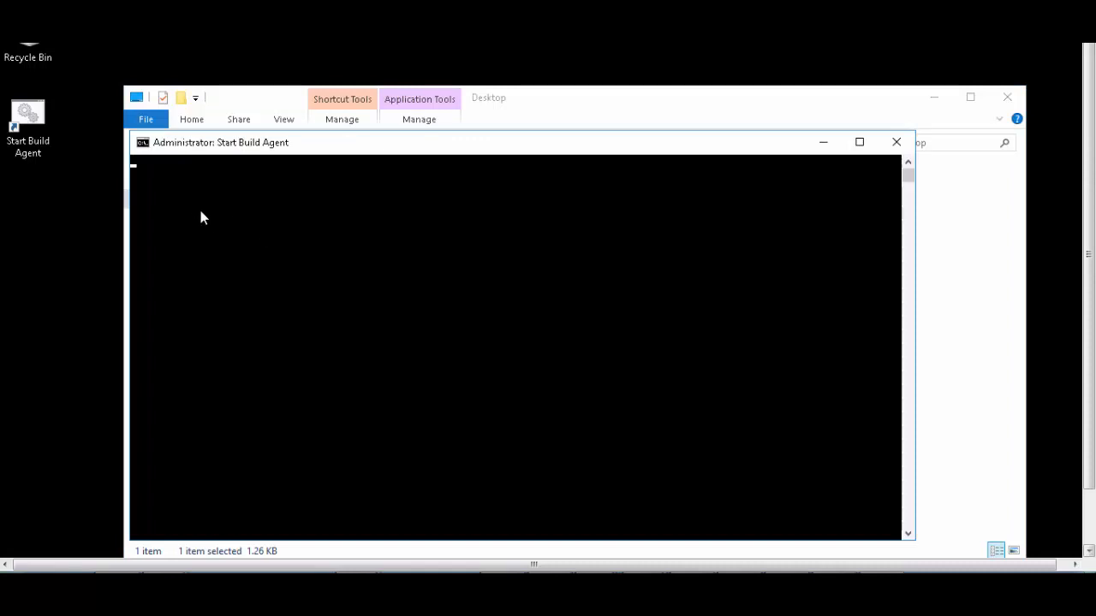
mouse_move(390, 241)
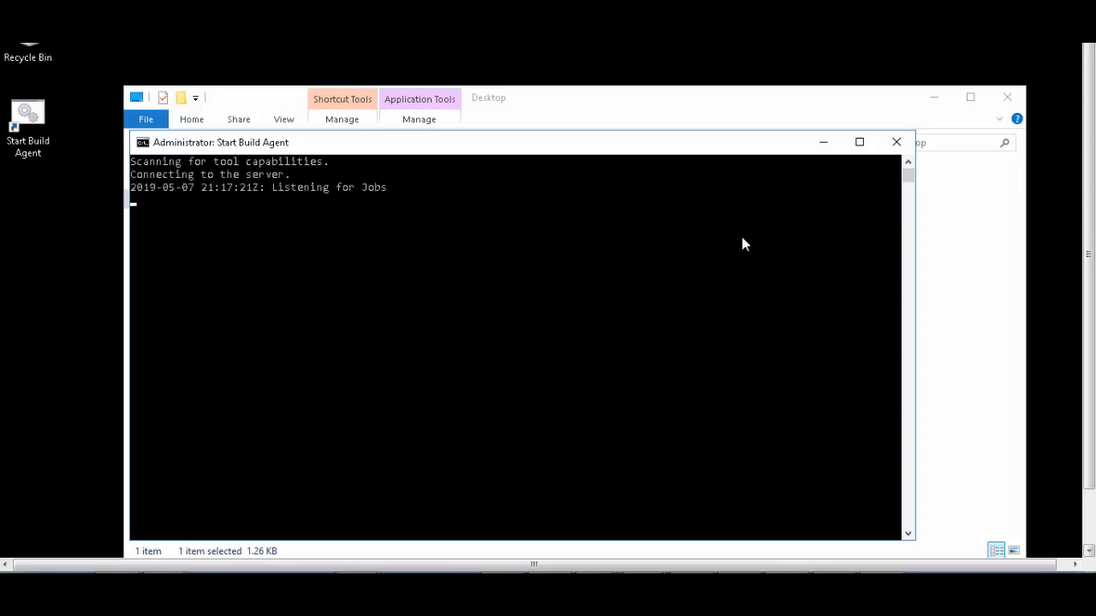
text(y)
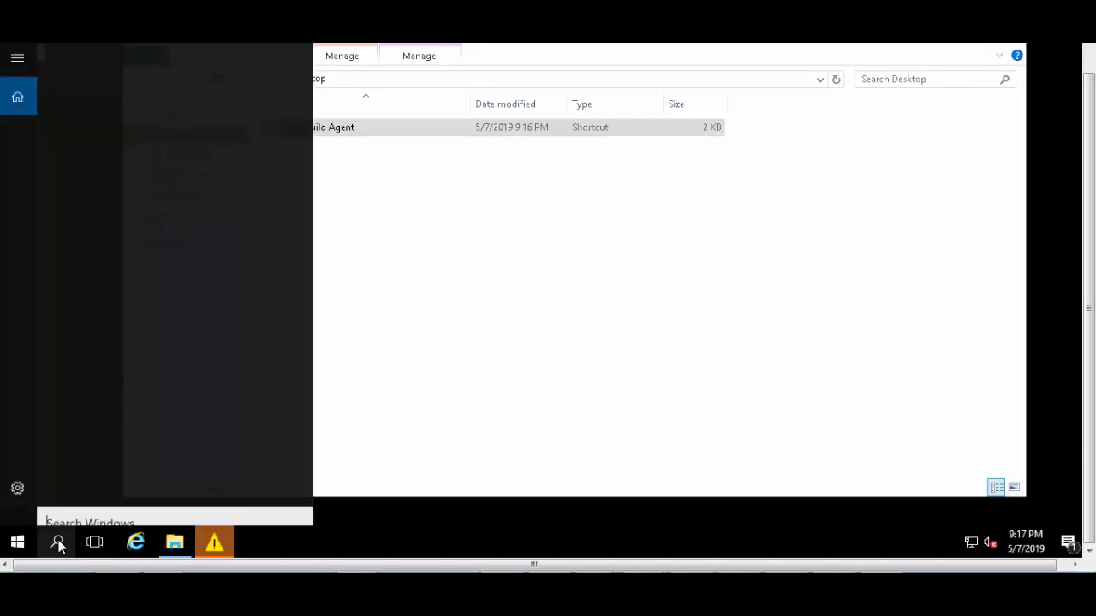
- Run shell:startup to reach the textadmin Startup folder
text(run)
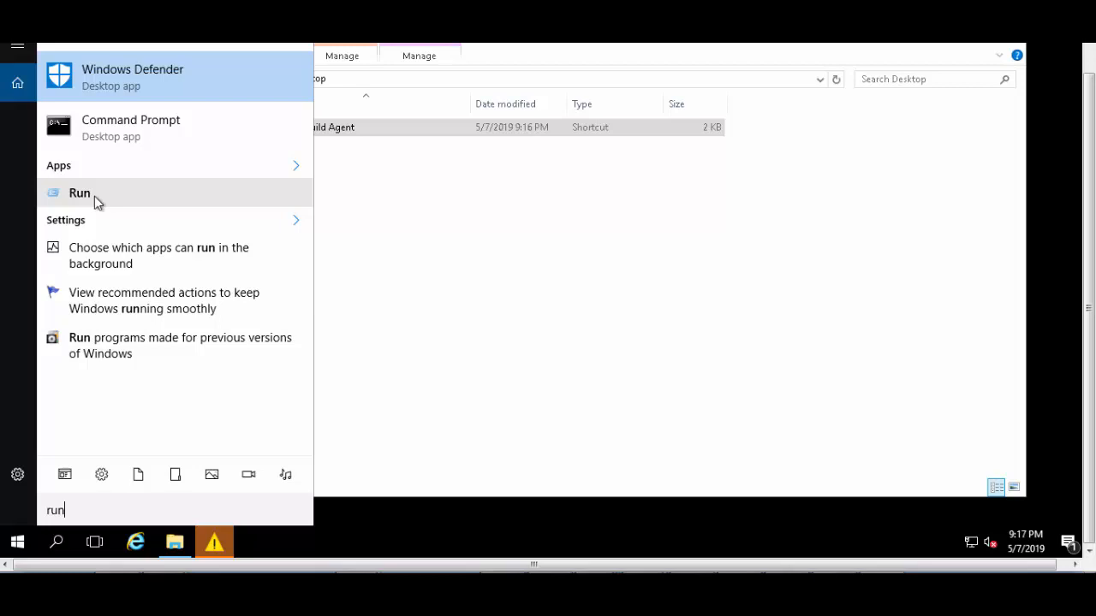
click(79, 192)
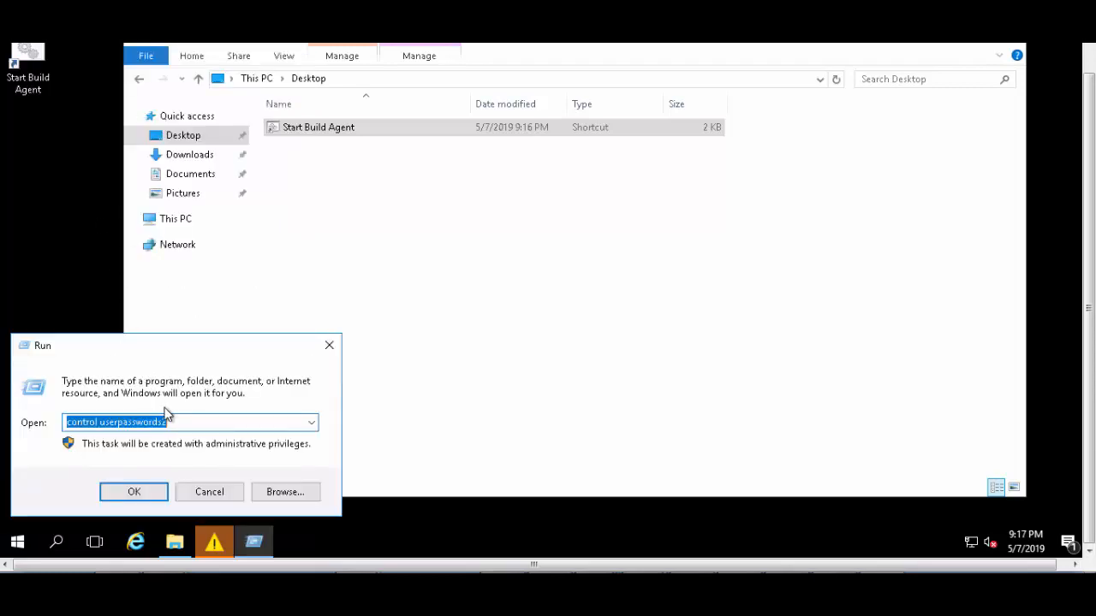
text(shell)
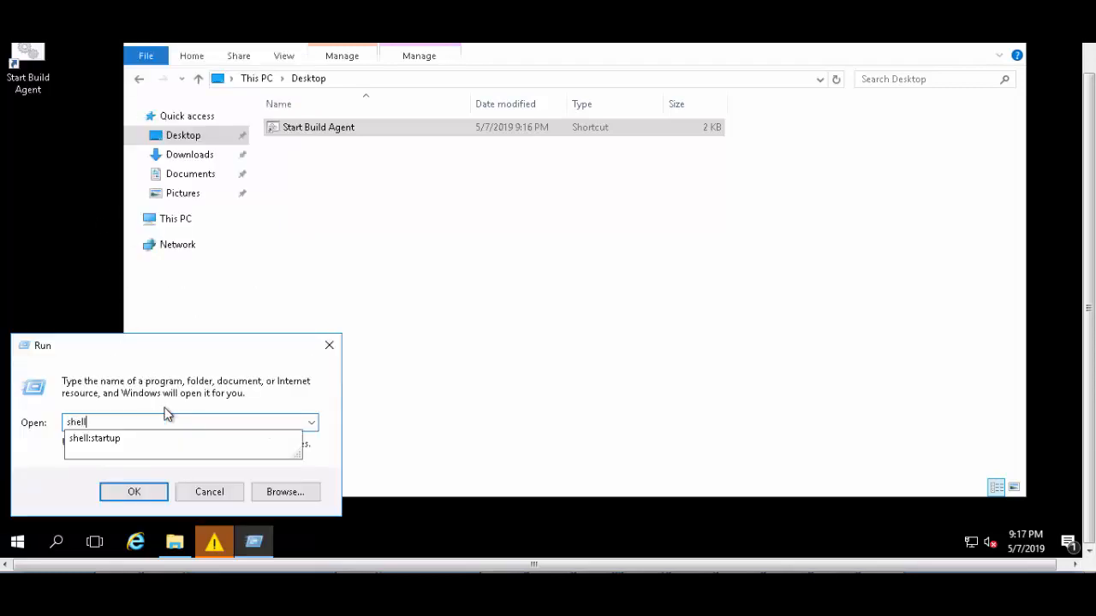
text(:start)
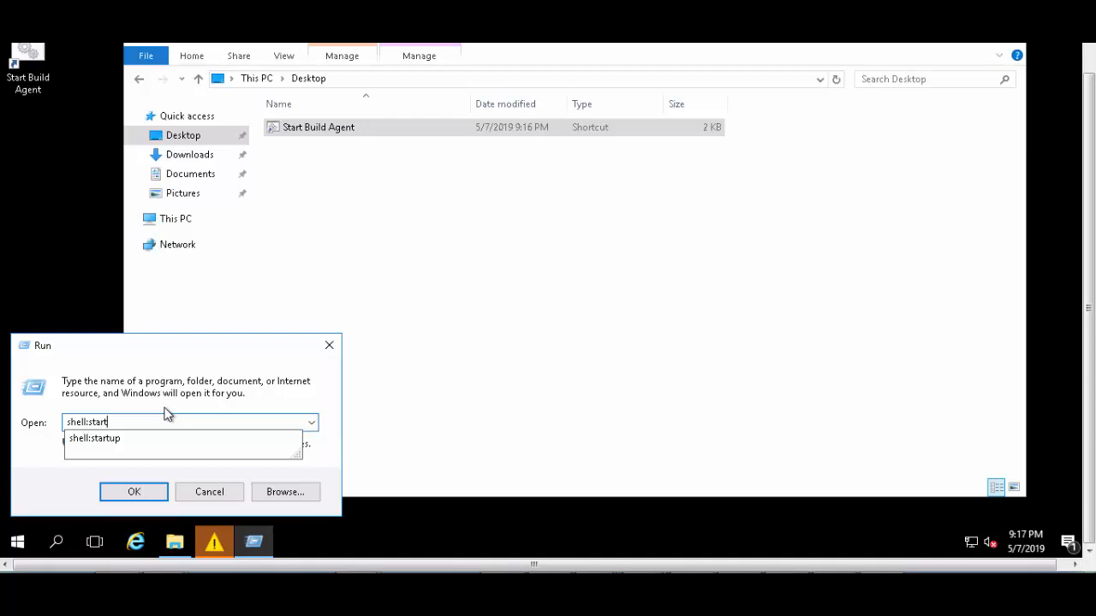
click(209, 492)
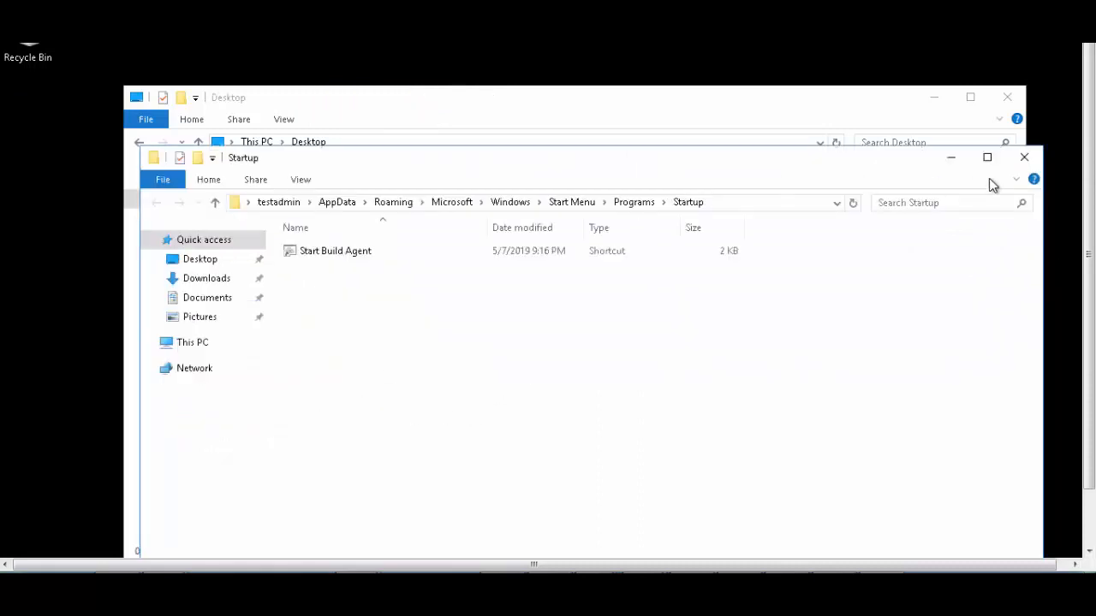
- Close the Startup folder window after confirming the Start Build Agent shortcut is there
click(1024, 157)
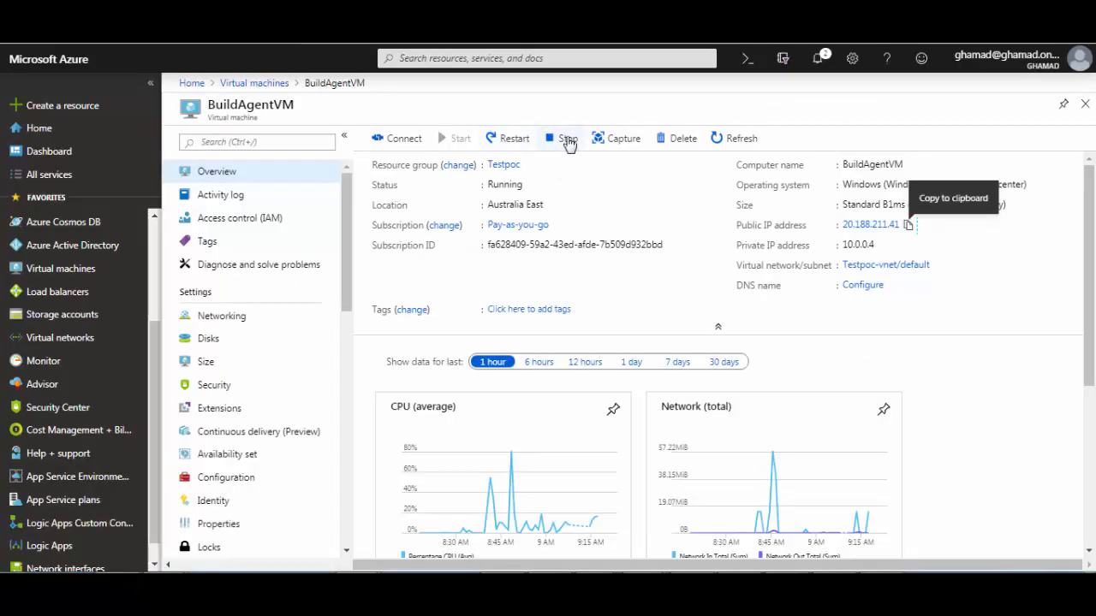
- Stop BuildAgentVM, start it again and refresh until it shows Running
click(568, 137)
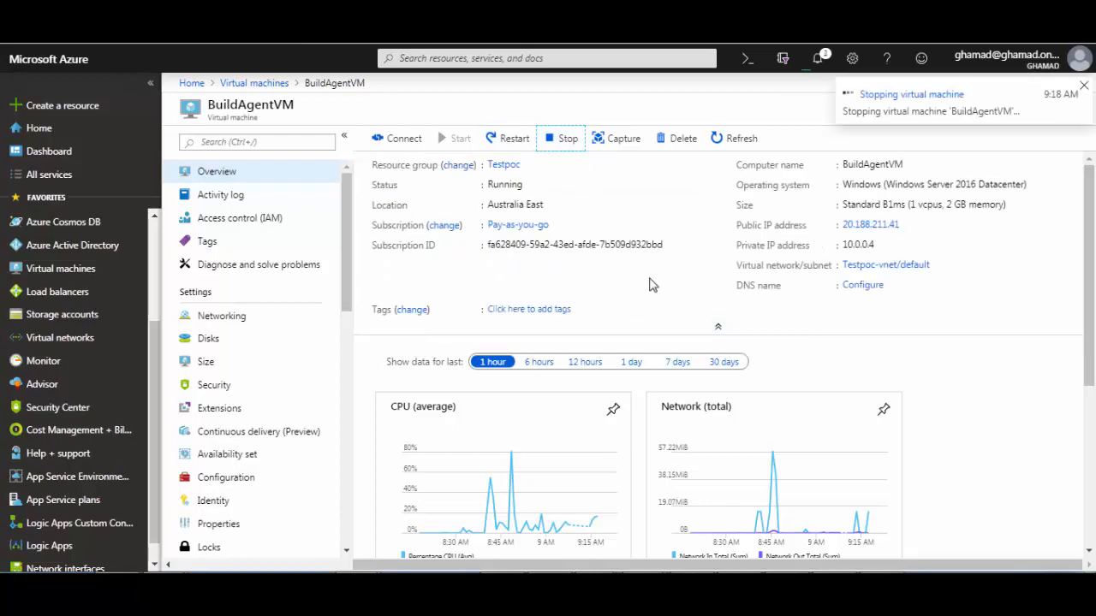
mouse_move(672, 265)
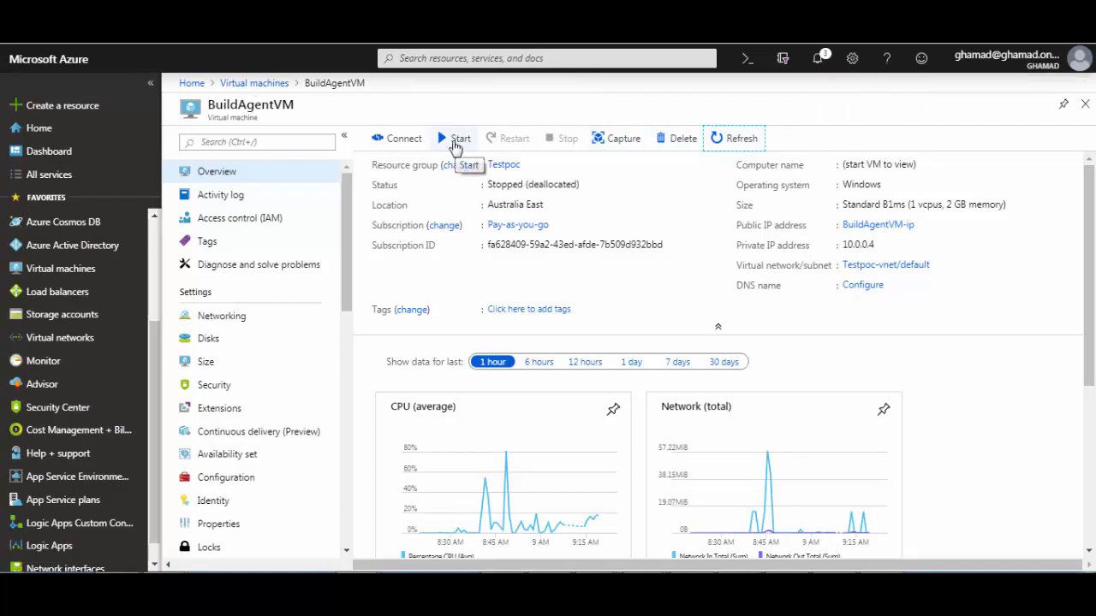
click(459, 137)
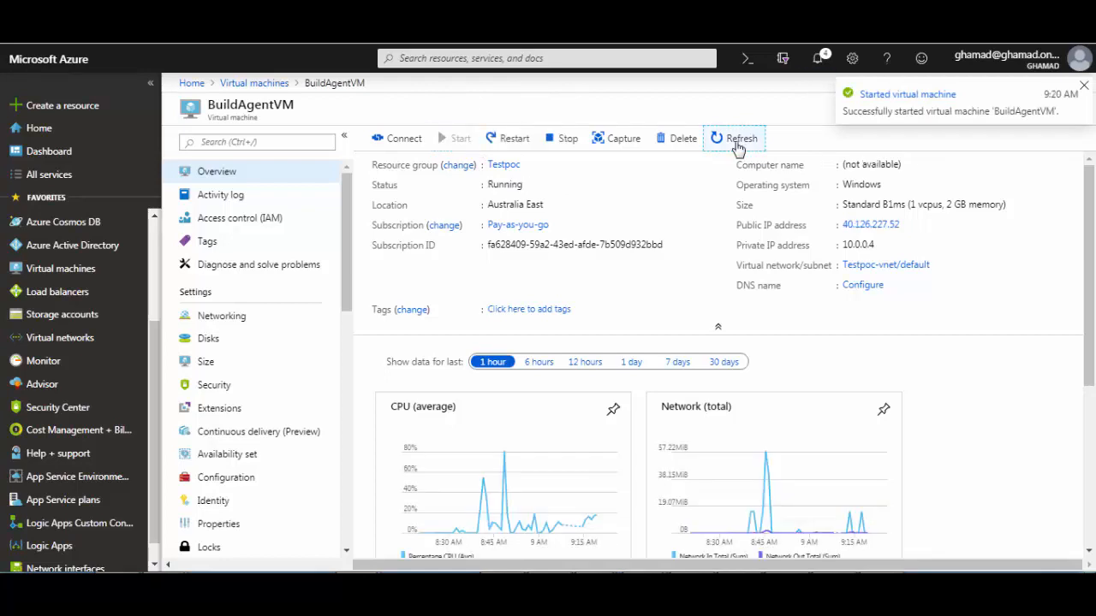
click(740, 137)
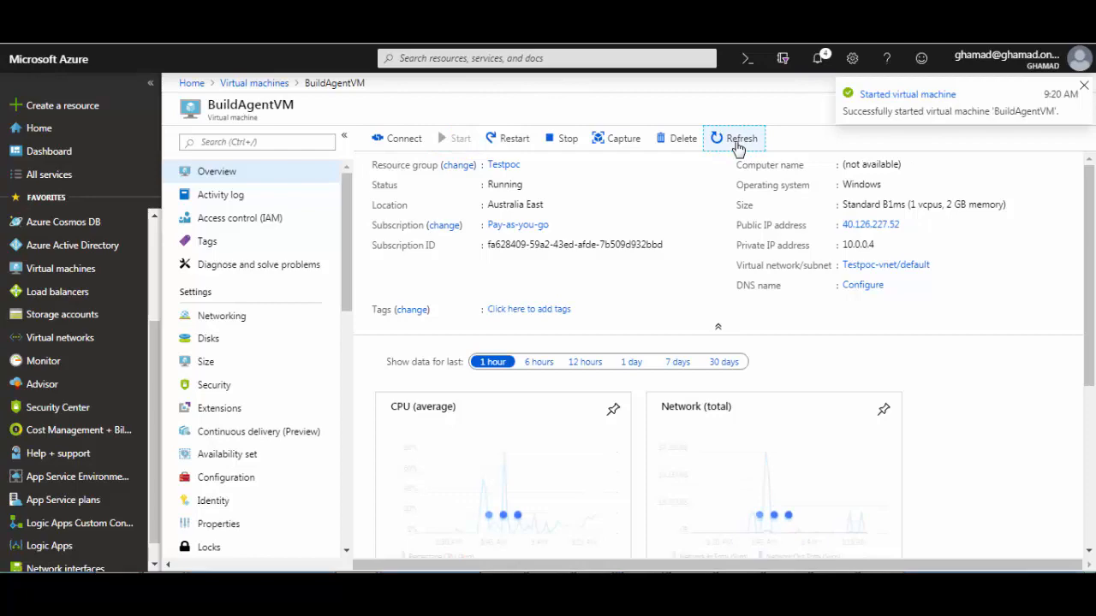
click(739, 137)
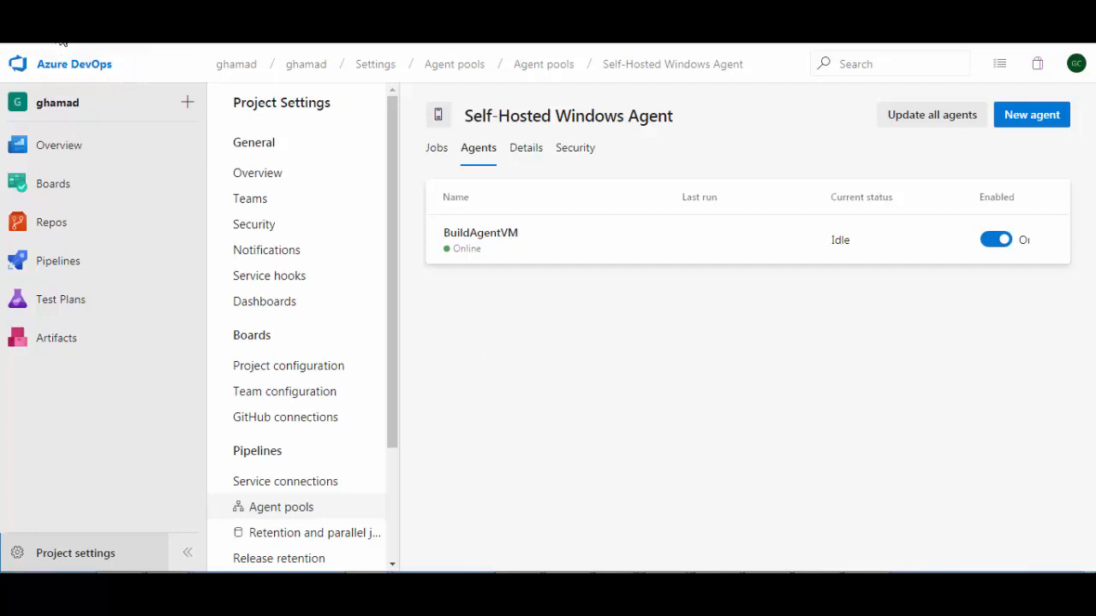
mouse_move(522, 332)
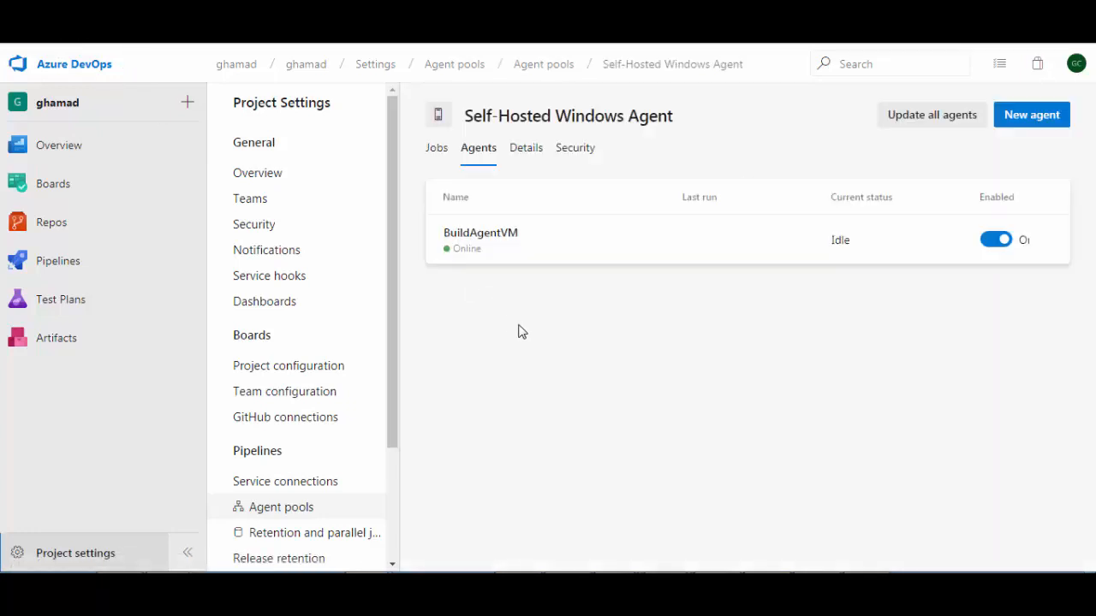
mouse_move(527, 343)
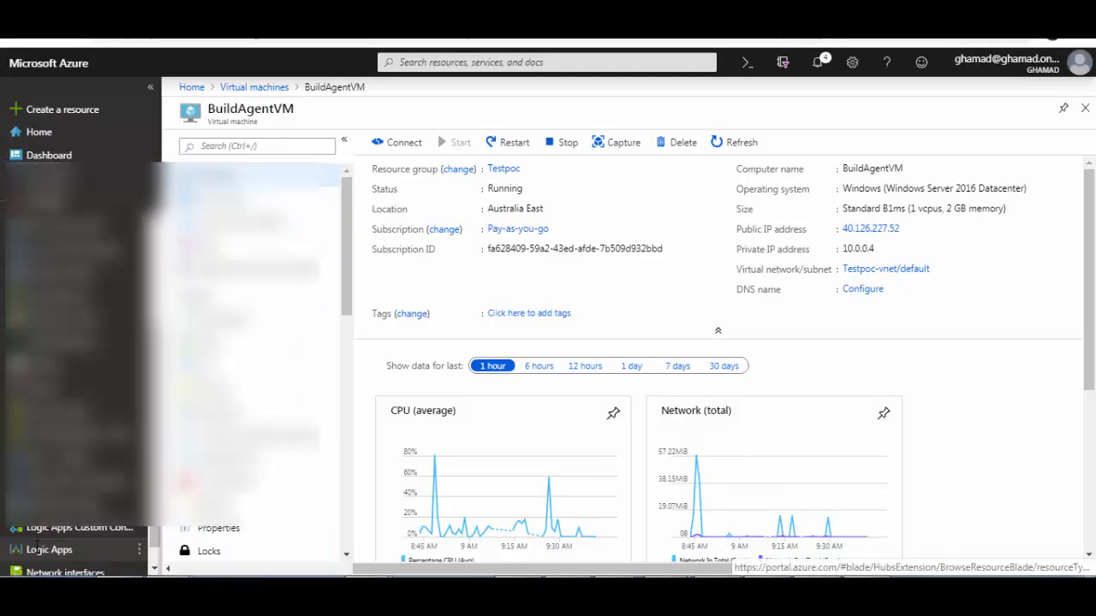
- Connect to BuildAgentVM over Remote Desktop with the password and accept the certificate warning
click(398, 142)
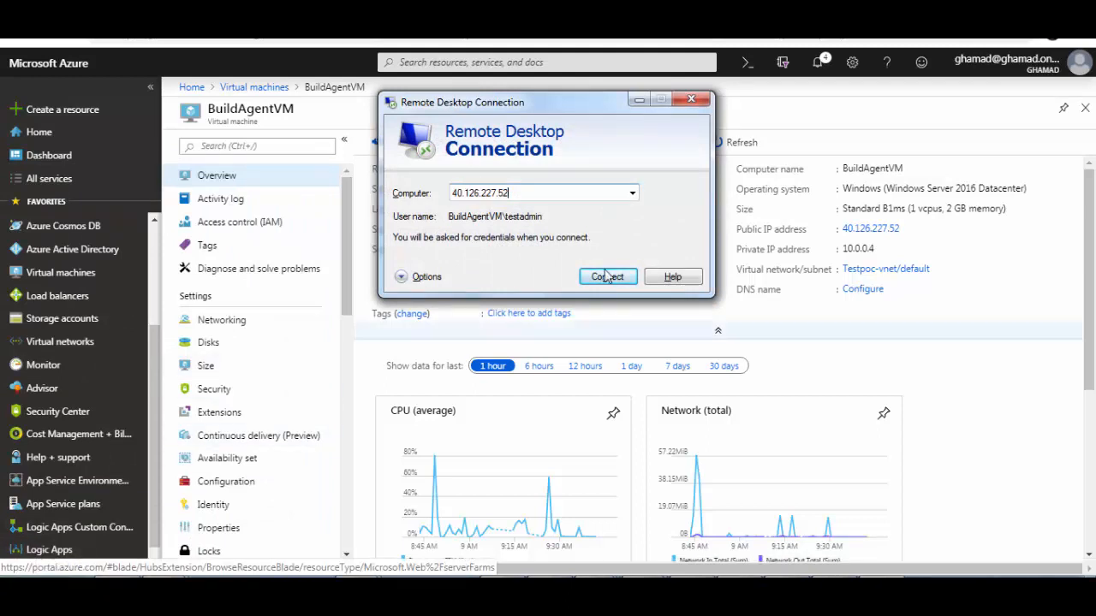
click(606, 277)
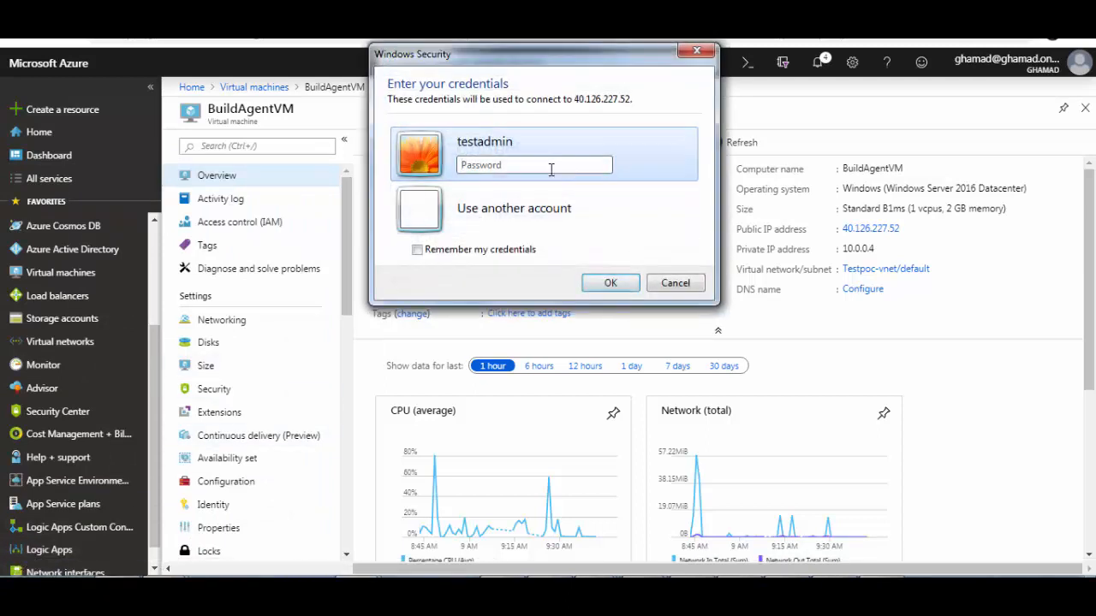
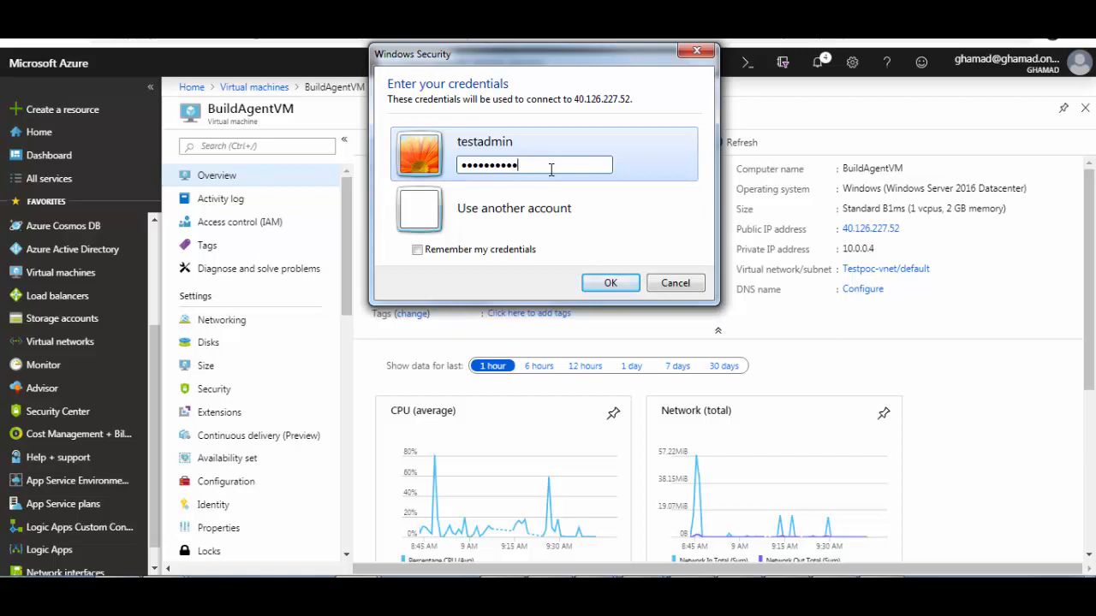
click(610, 283)
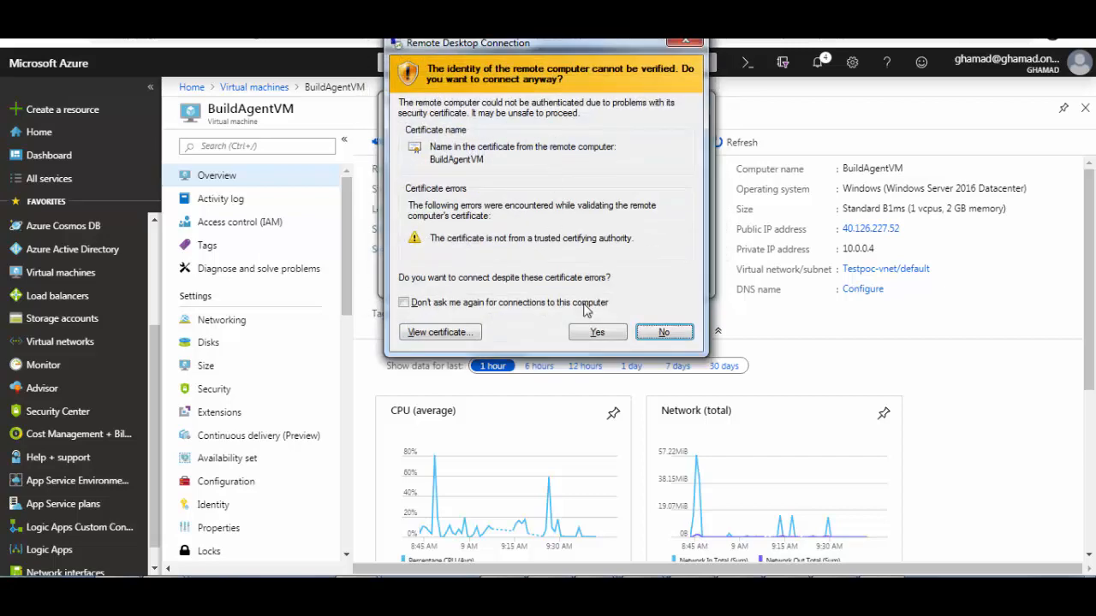
click(596, 332)
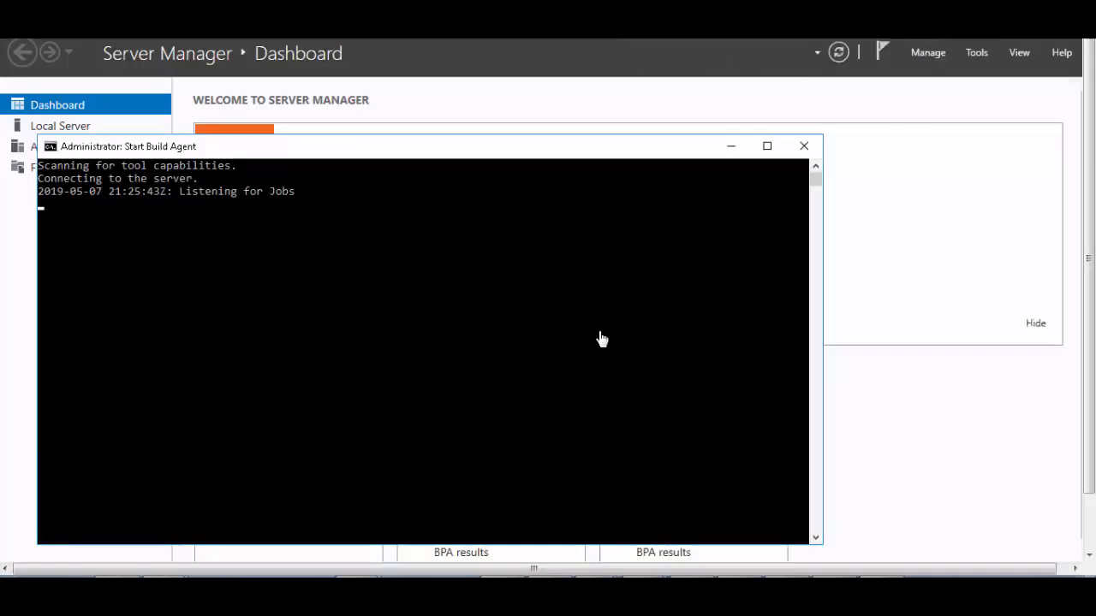
mouse_move(132, 203)
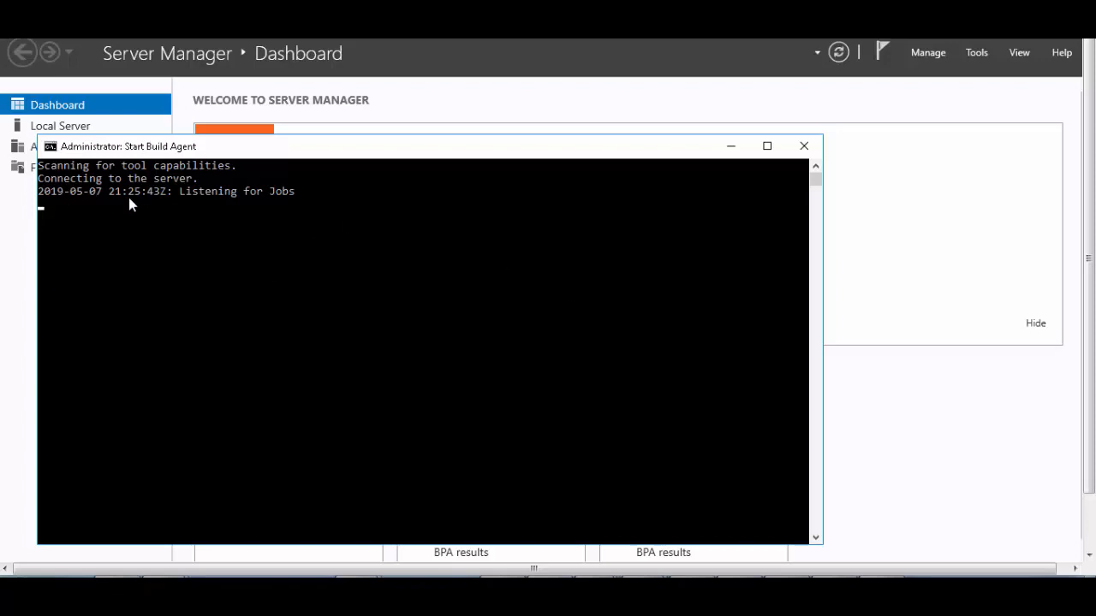
mouse_move(341, 285)
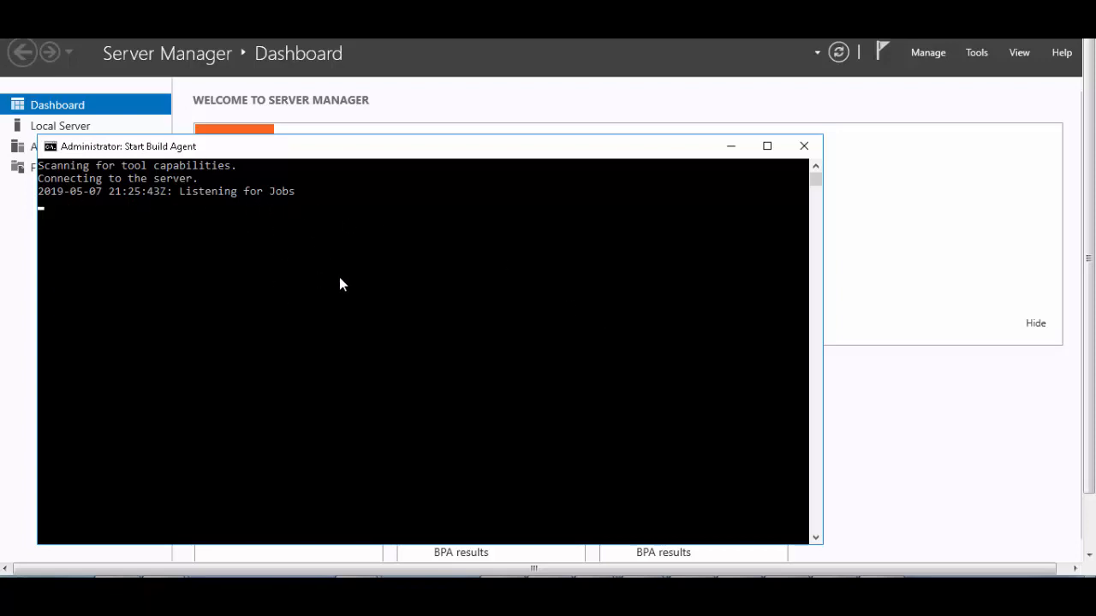